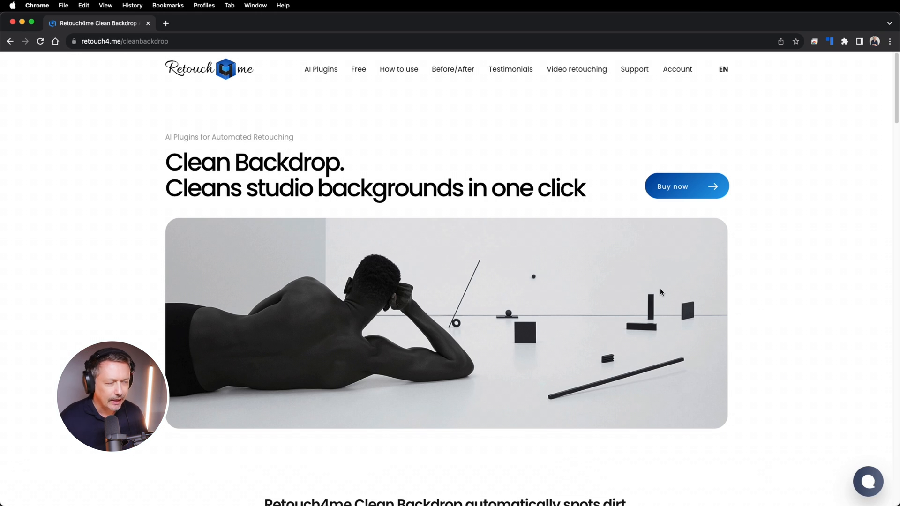
Step: Zoom in on the floor by the shoes, then tick Clean Backdrop in Retouch4me and run it
scroll("down", 3)
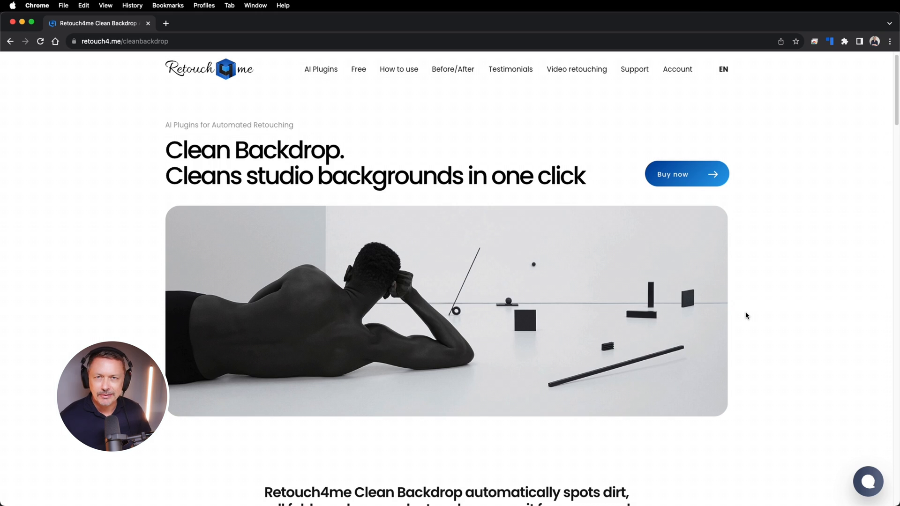
mouse_move(760, 364)
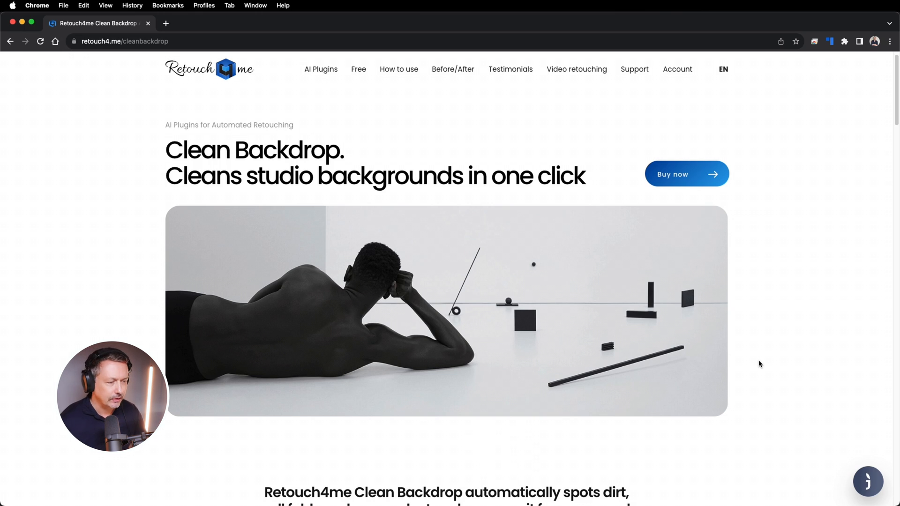
scroll("down", 3)
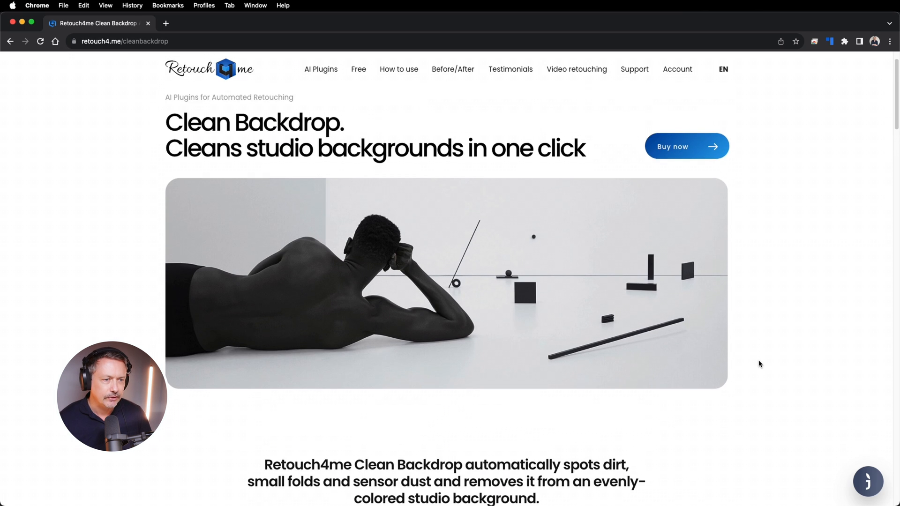
scroll("down", 3)
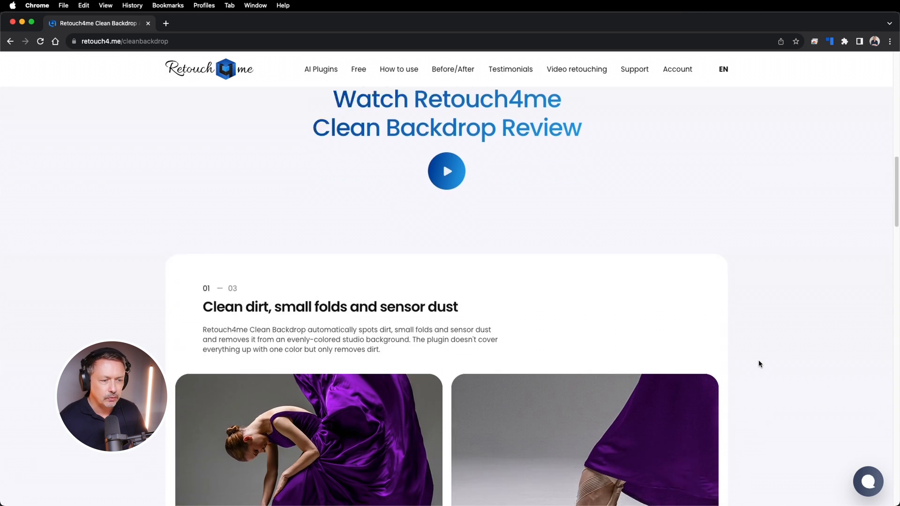
scroll("down", 3)
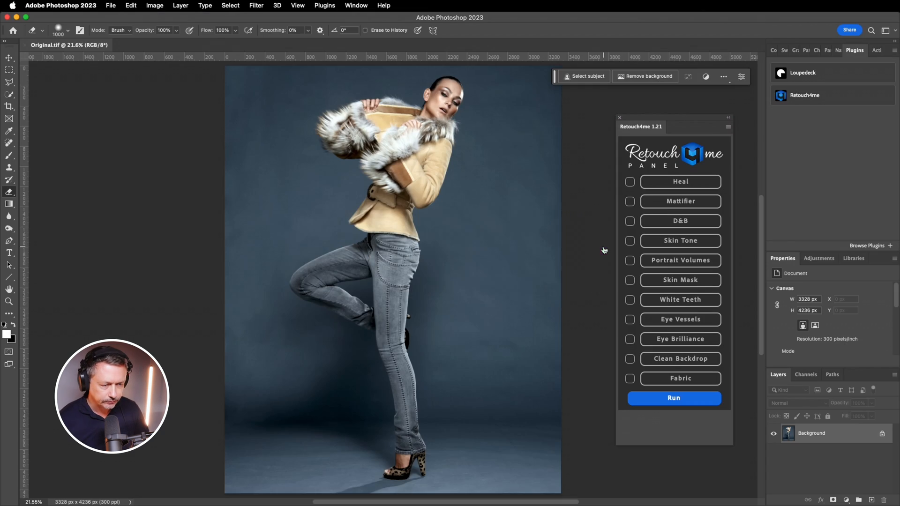
mouse_move(554, 266)
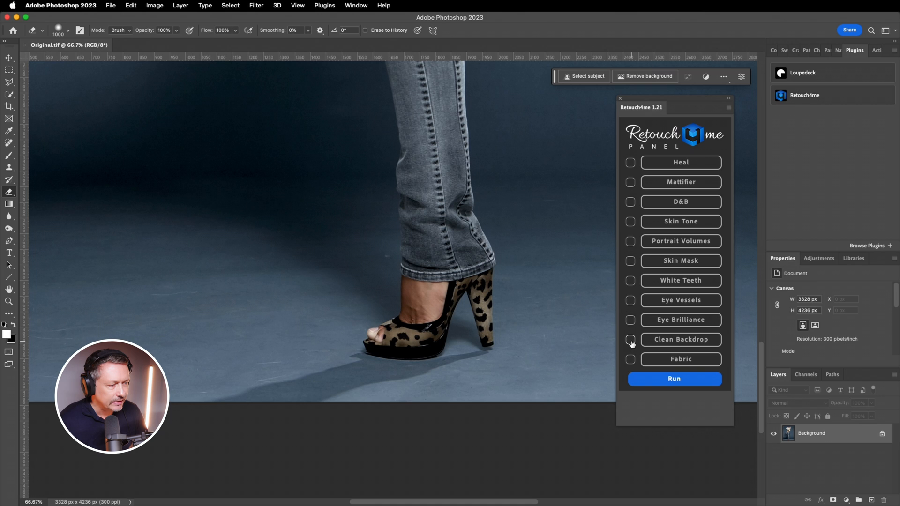
left_click(630, 340)
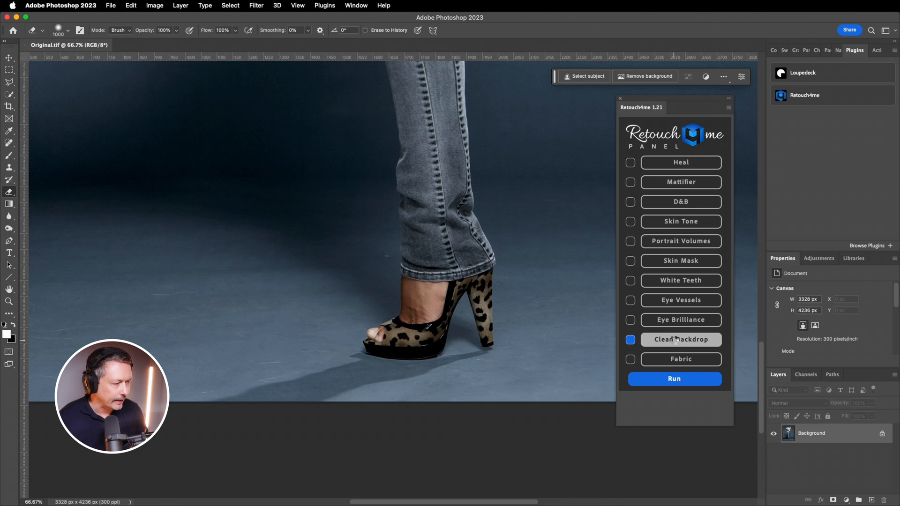
left_click(674, 378)
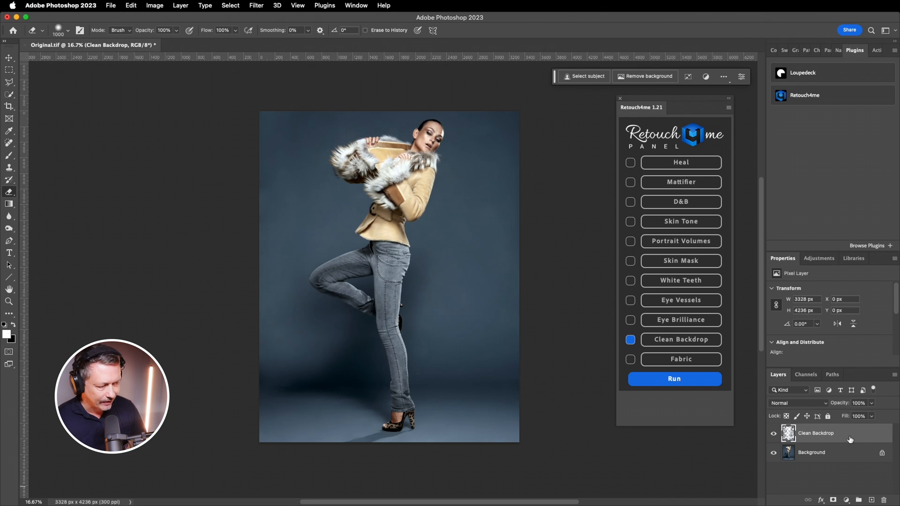
mouse_move(849, 439)
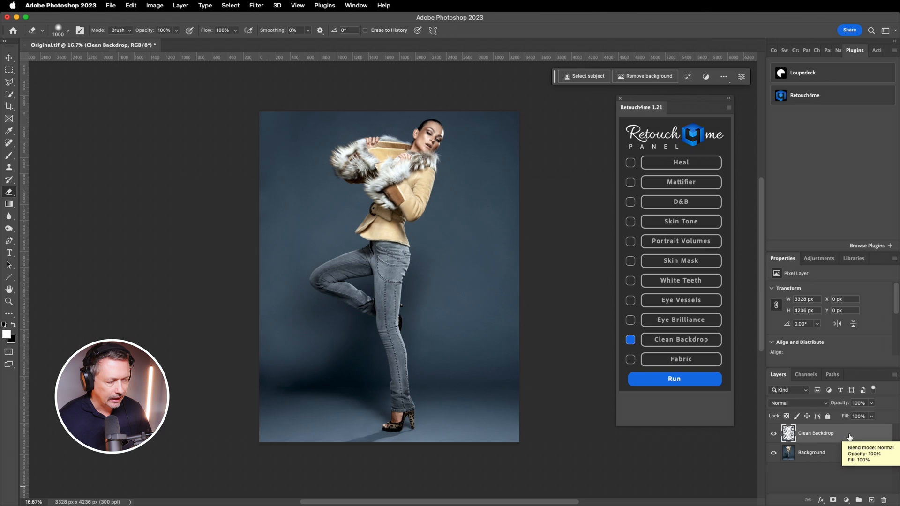
mouse_move(773, 434)
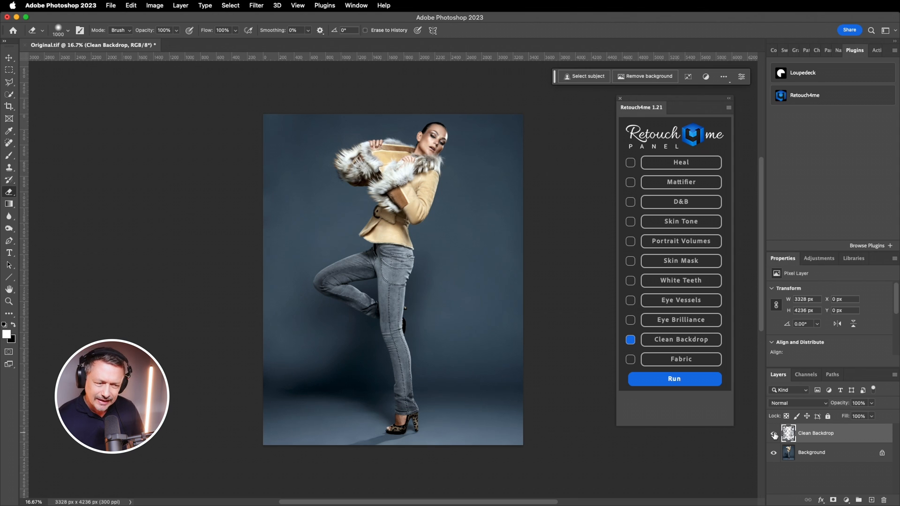
mouse_move(301, 386)
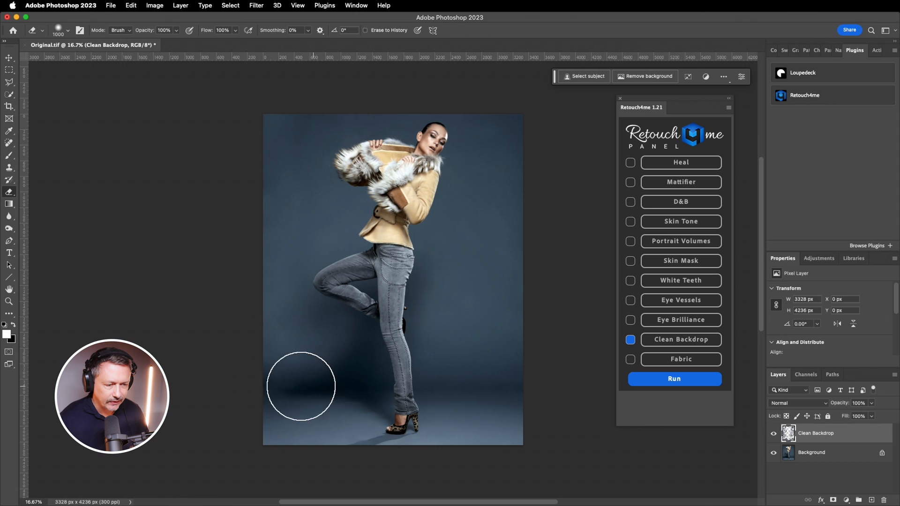
mouse_move(264, 383)
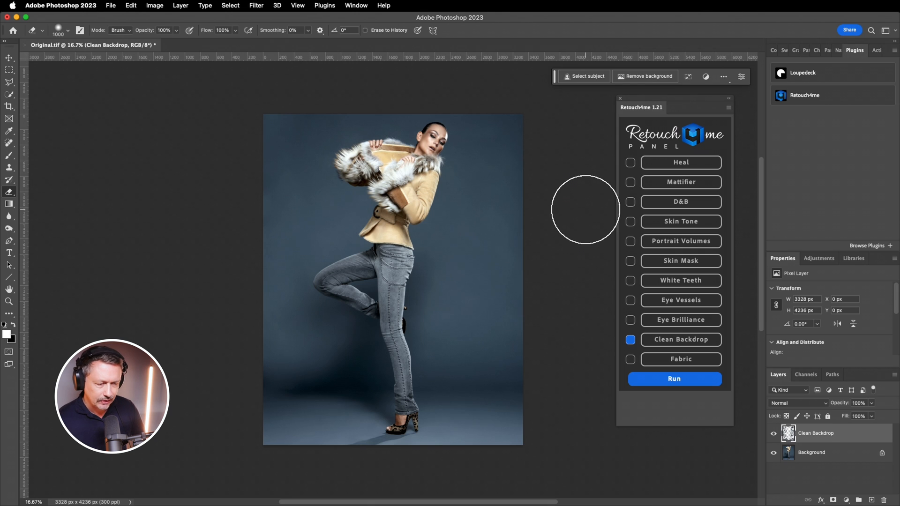
mouse_move(575, 427)
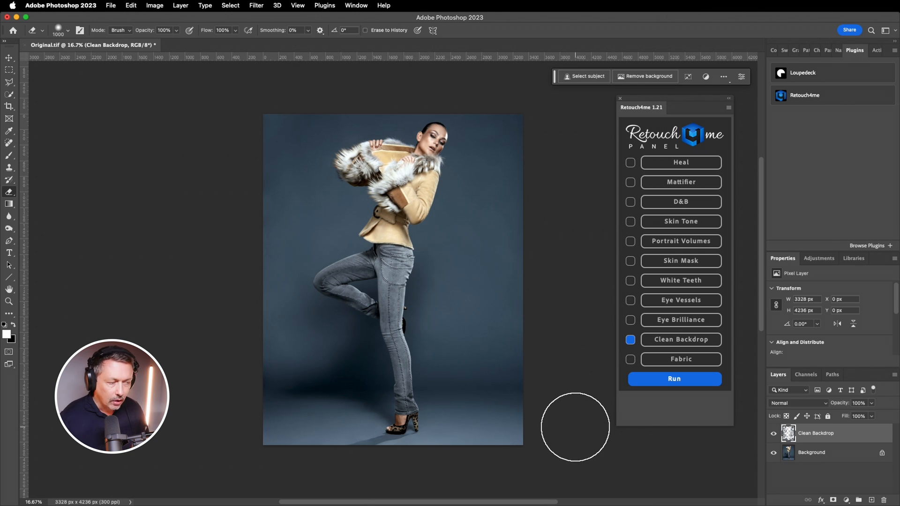